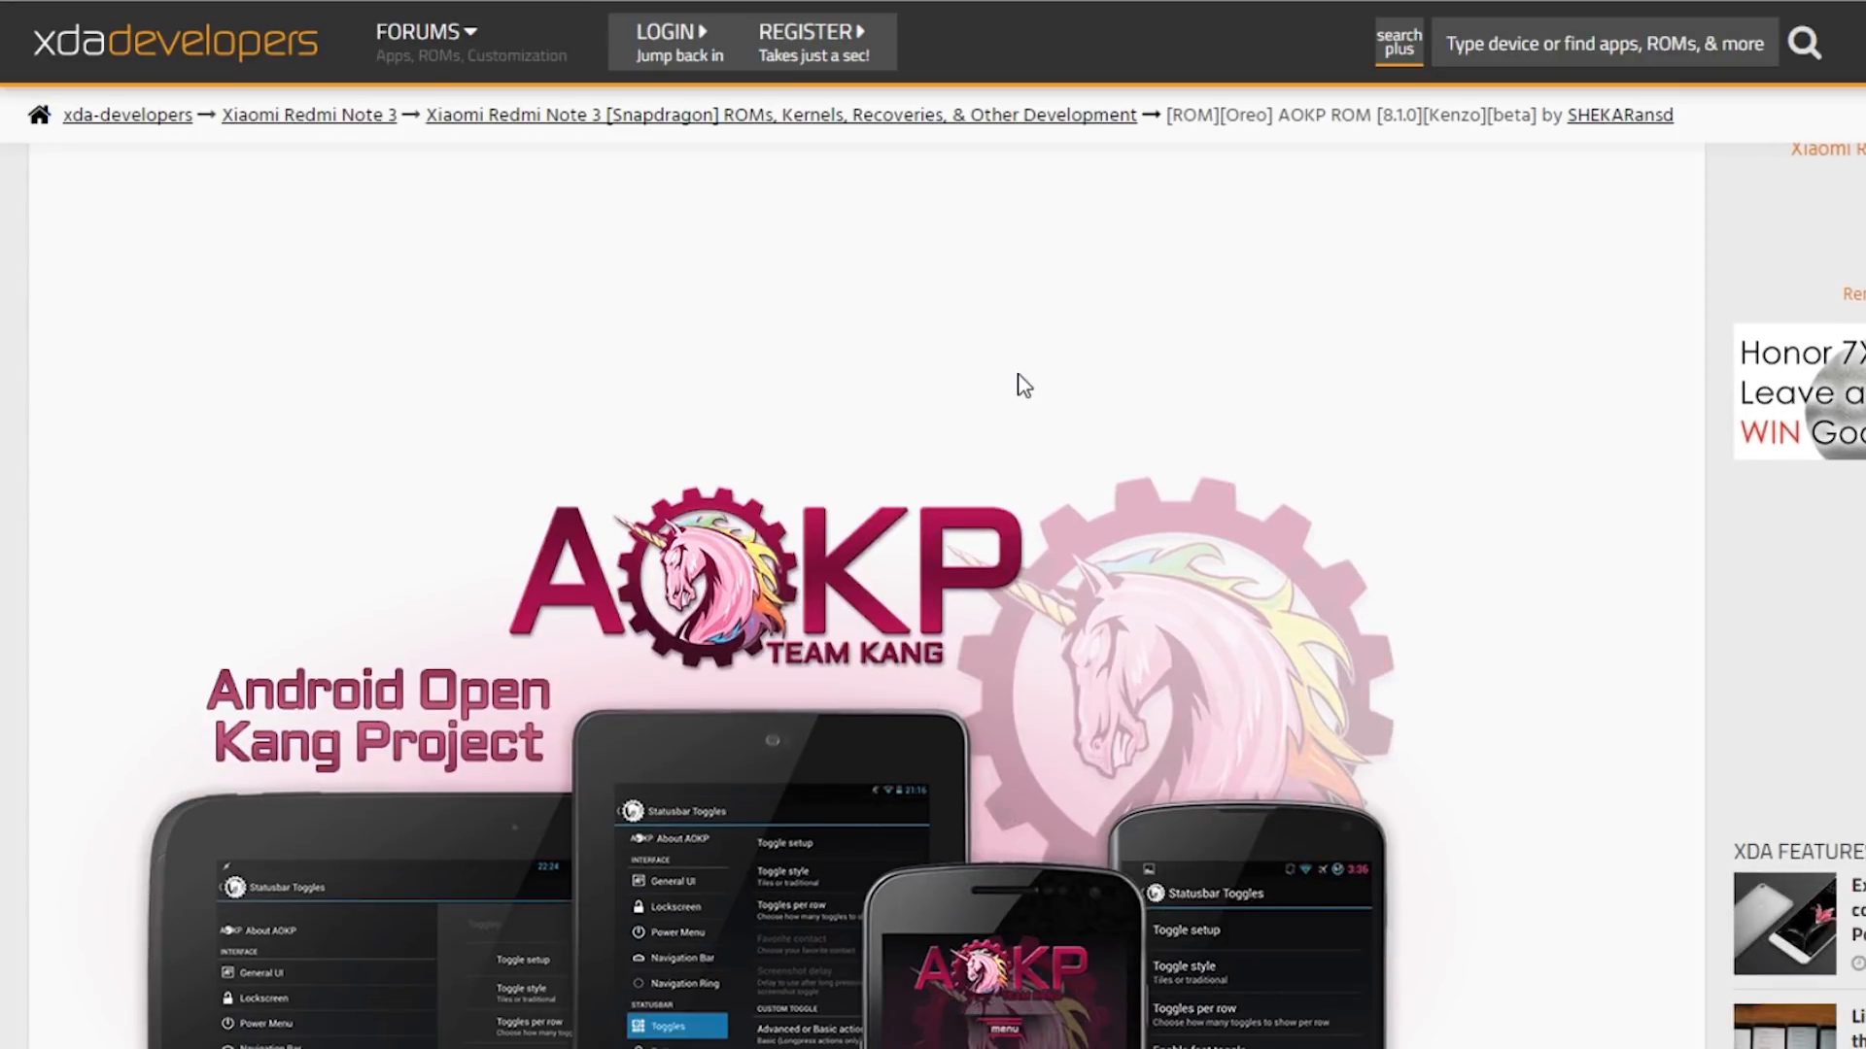
scroll("down", 3)
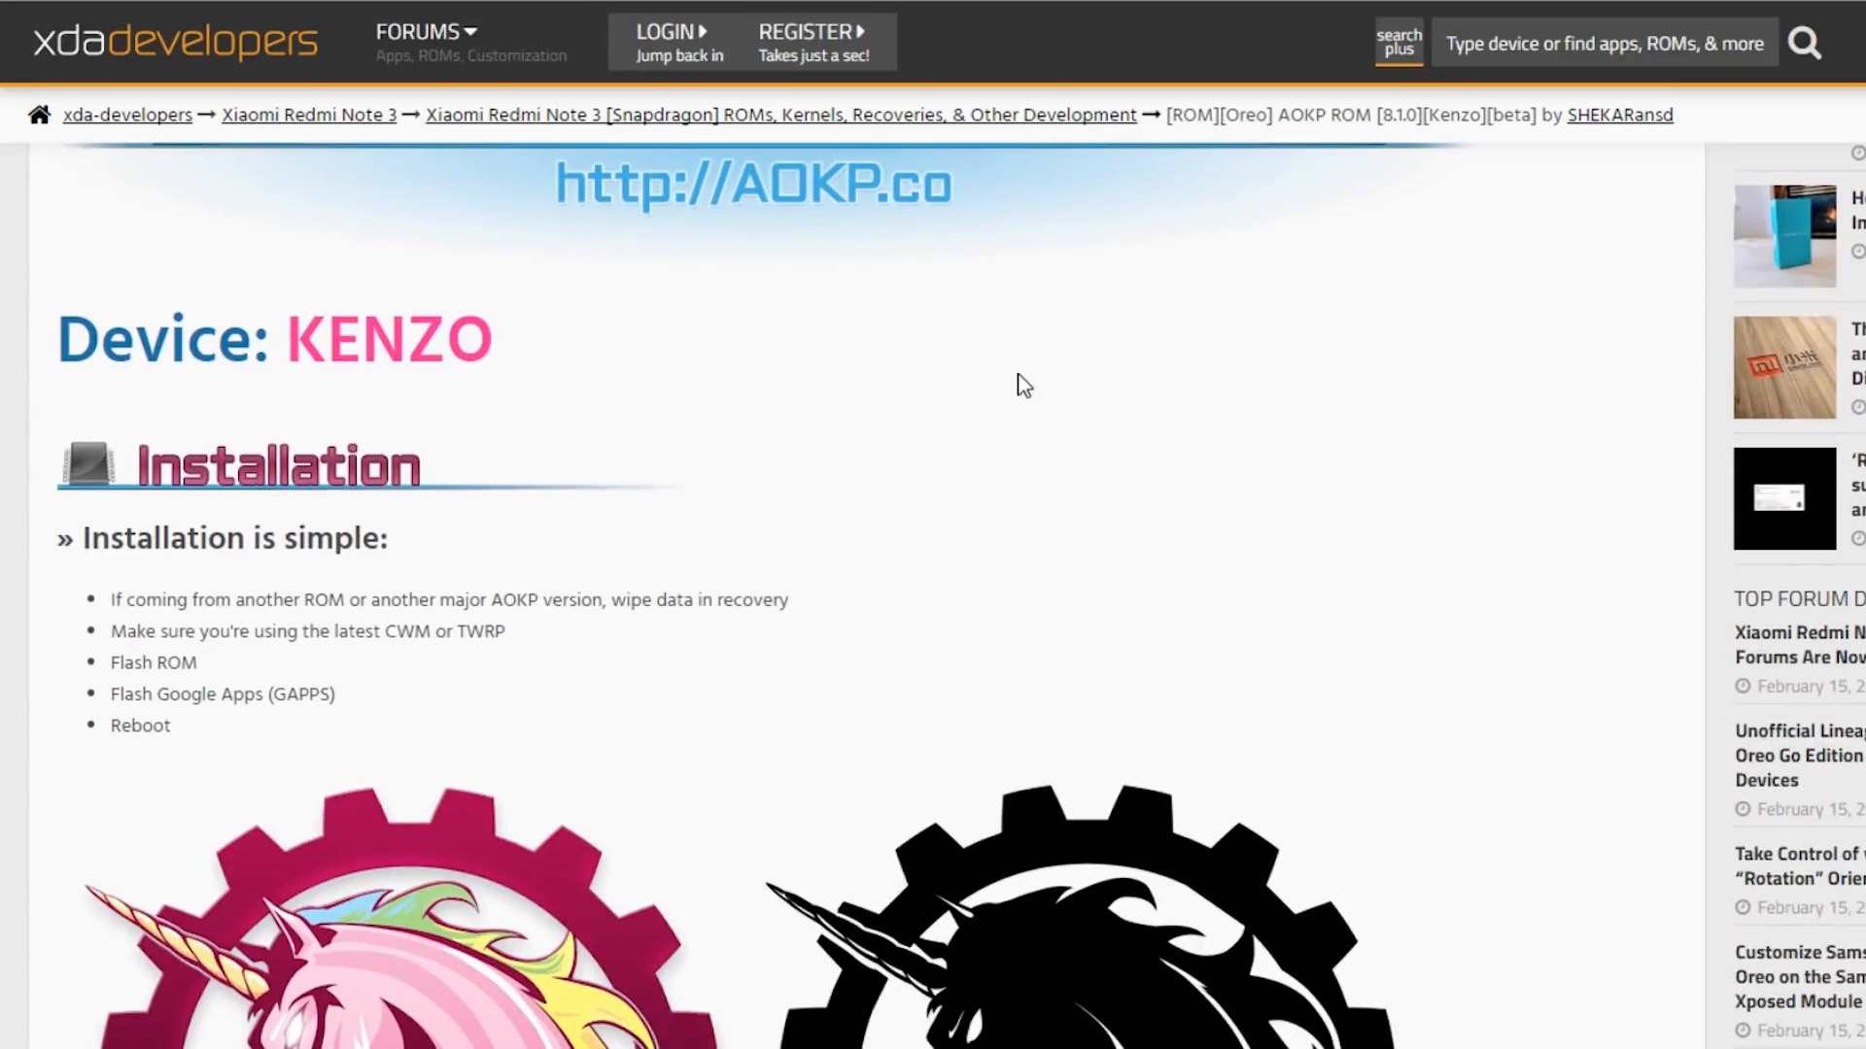
scroll("down", 3)
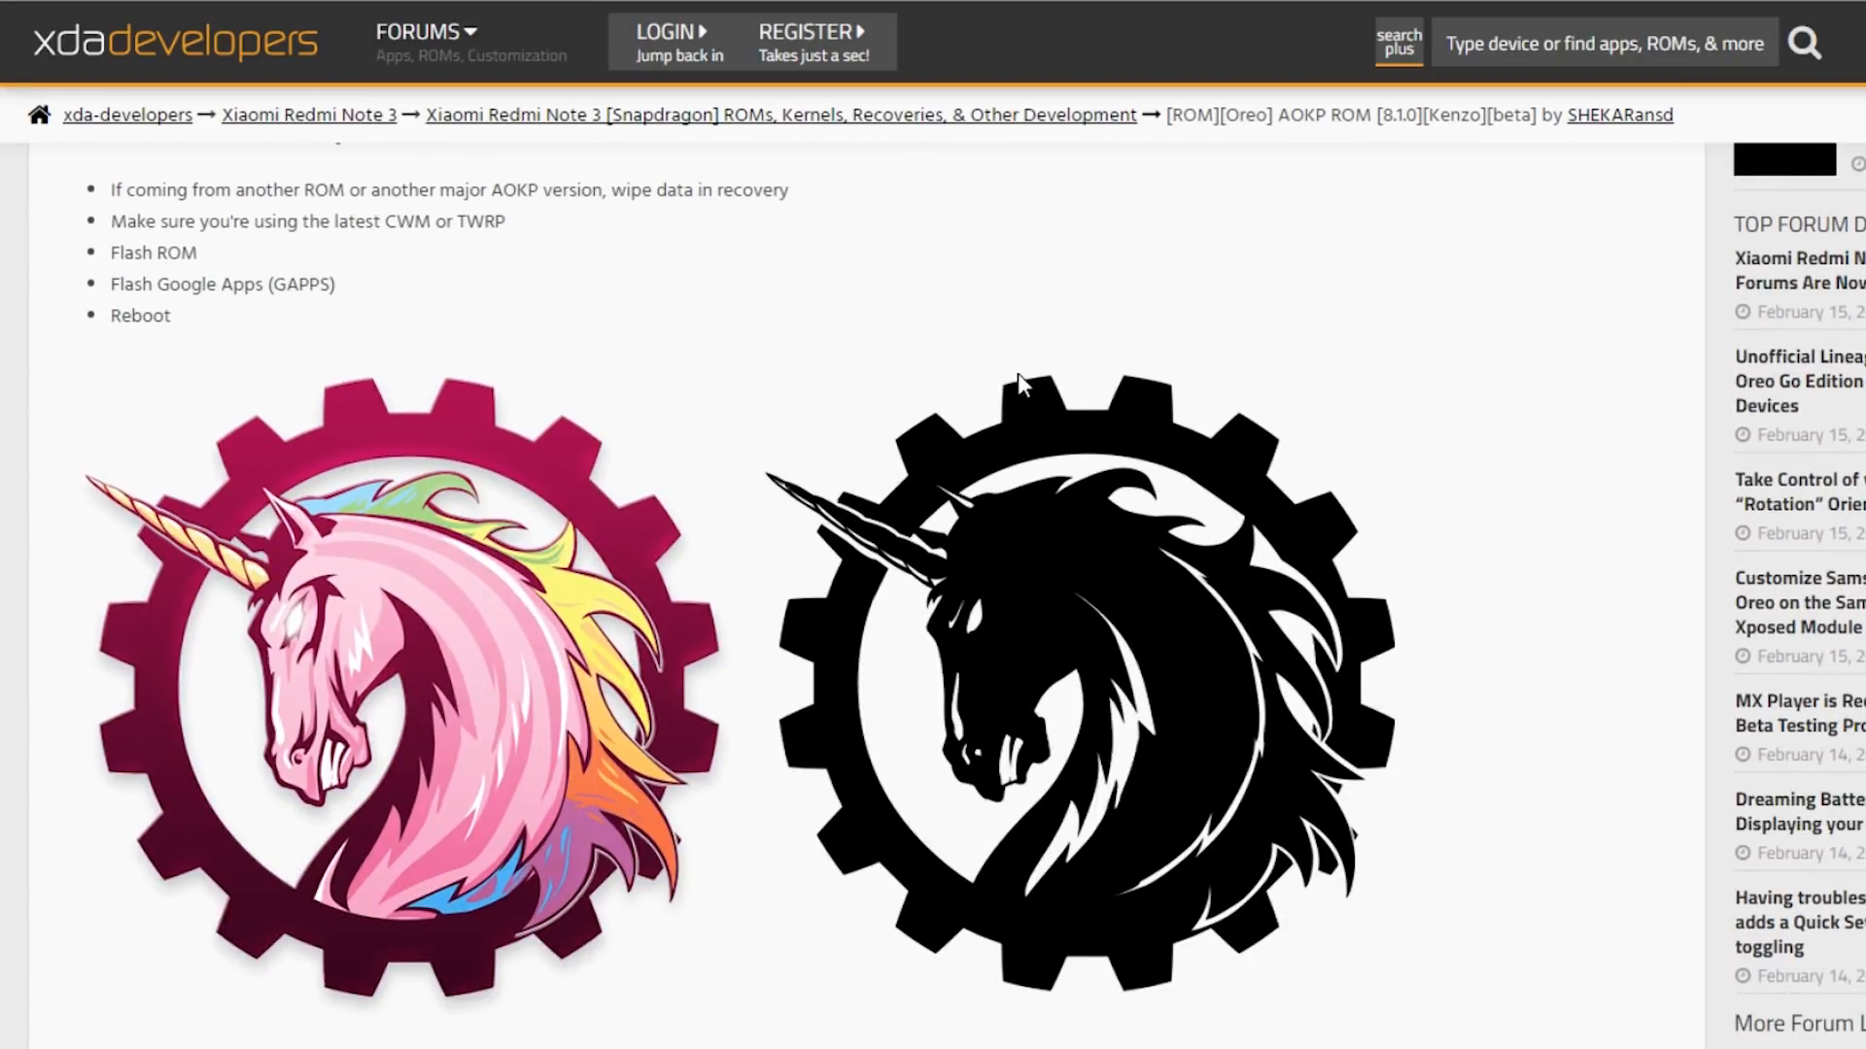
scroll("down", 3)
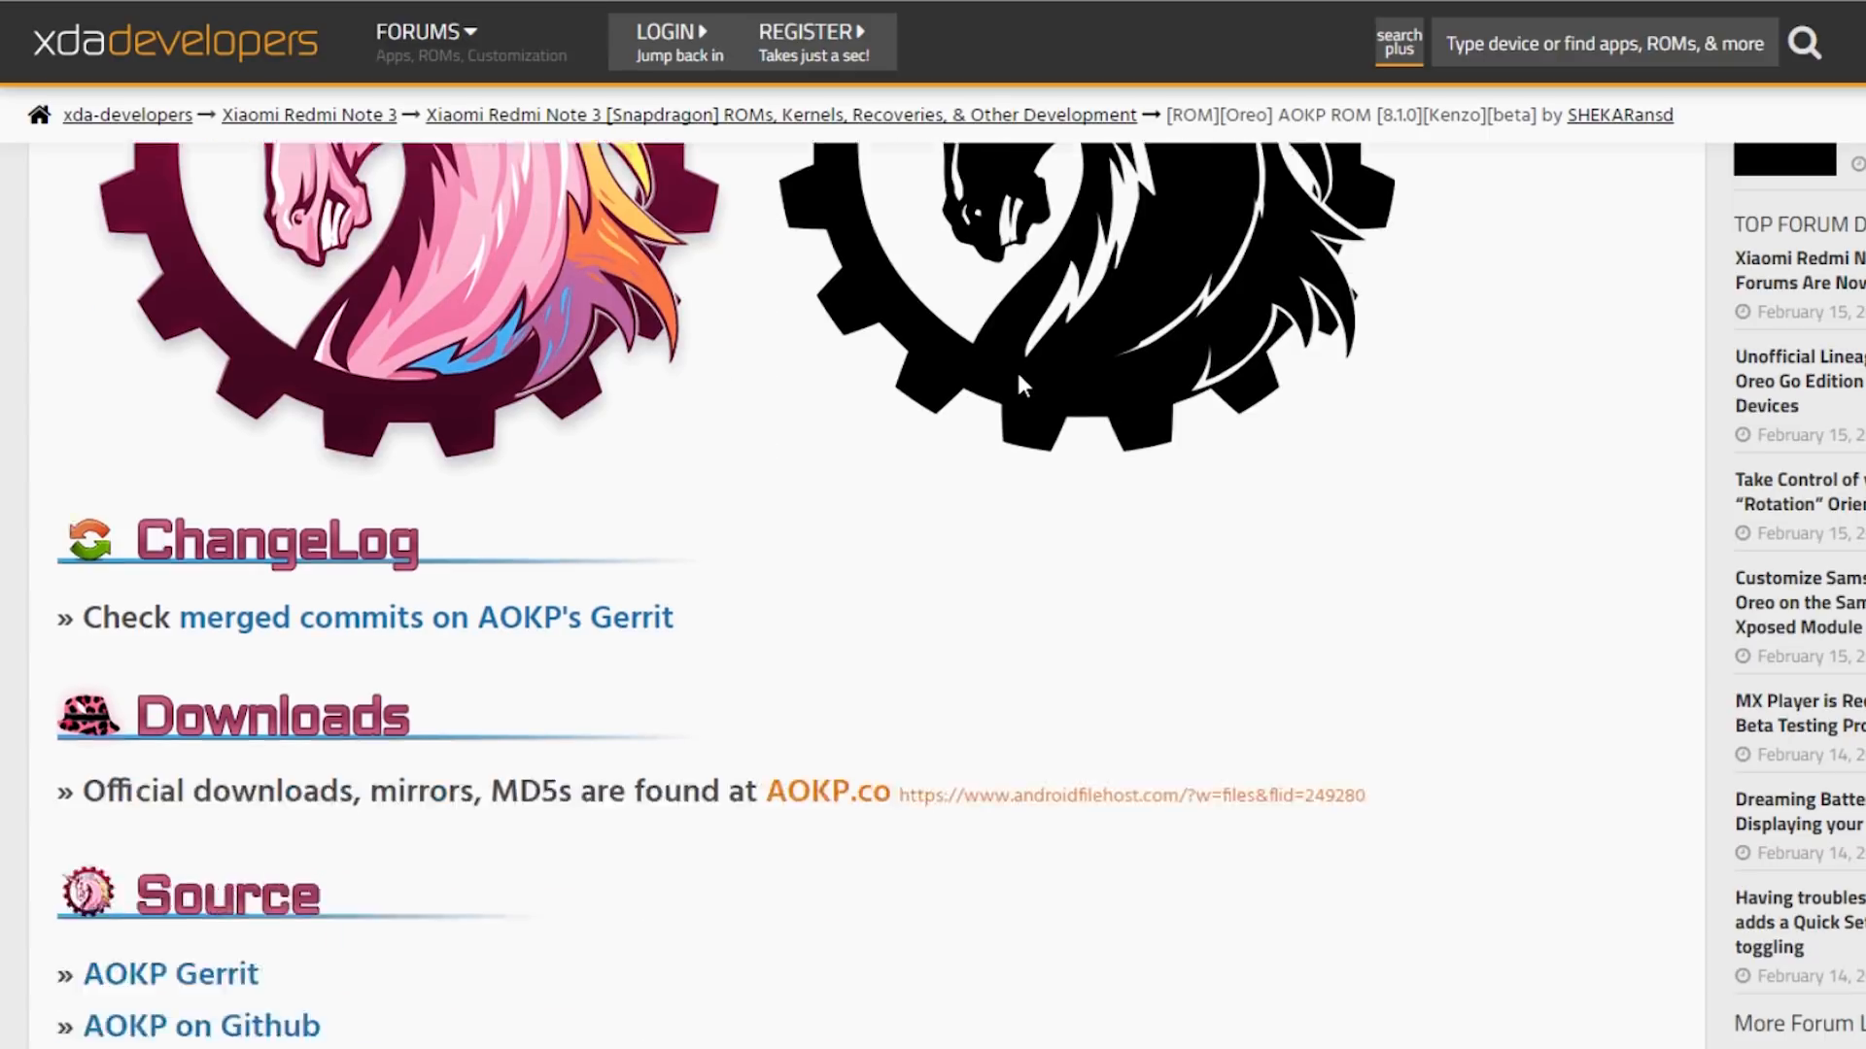
scroll("down", 3)
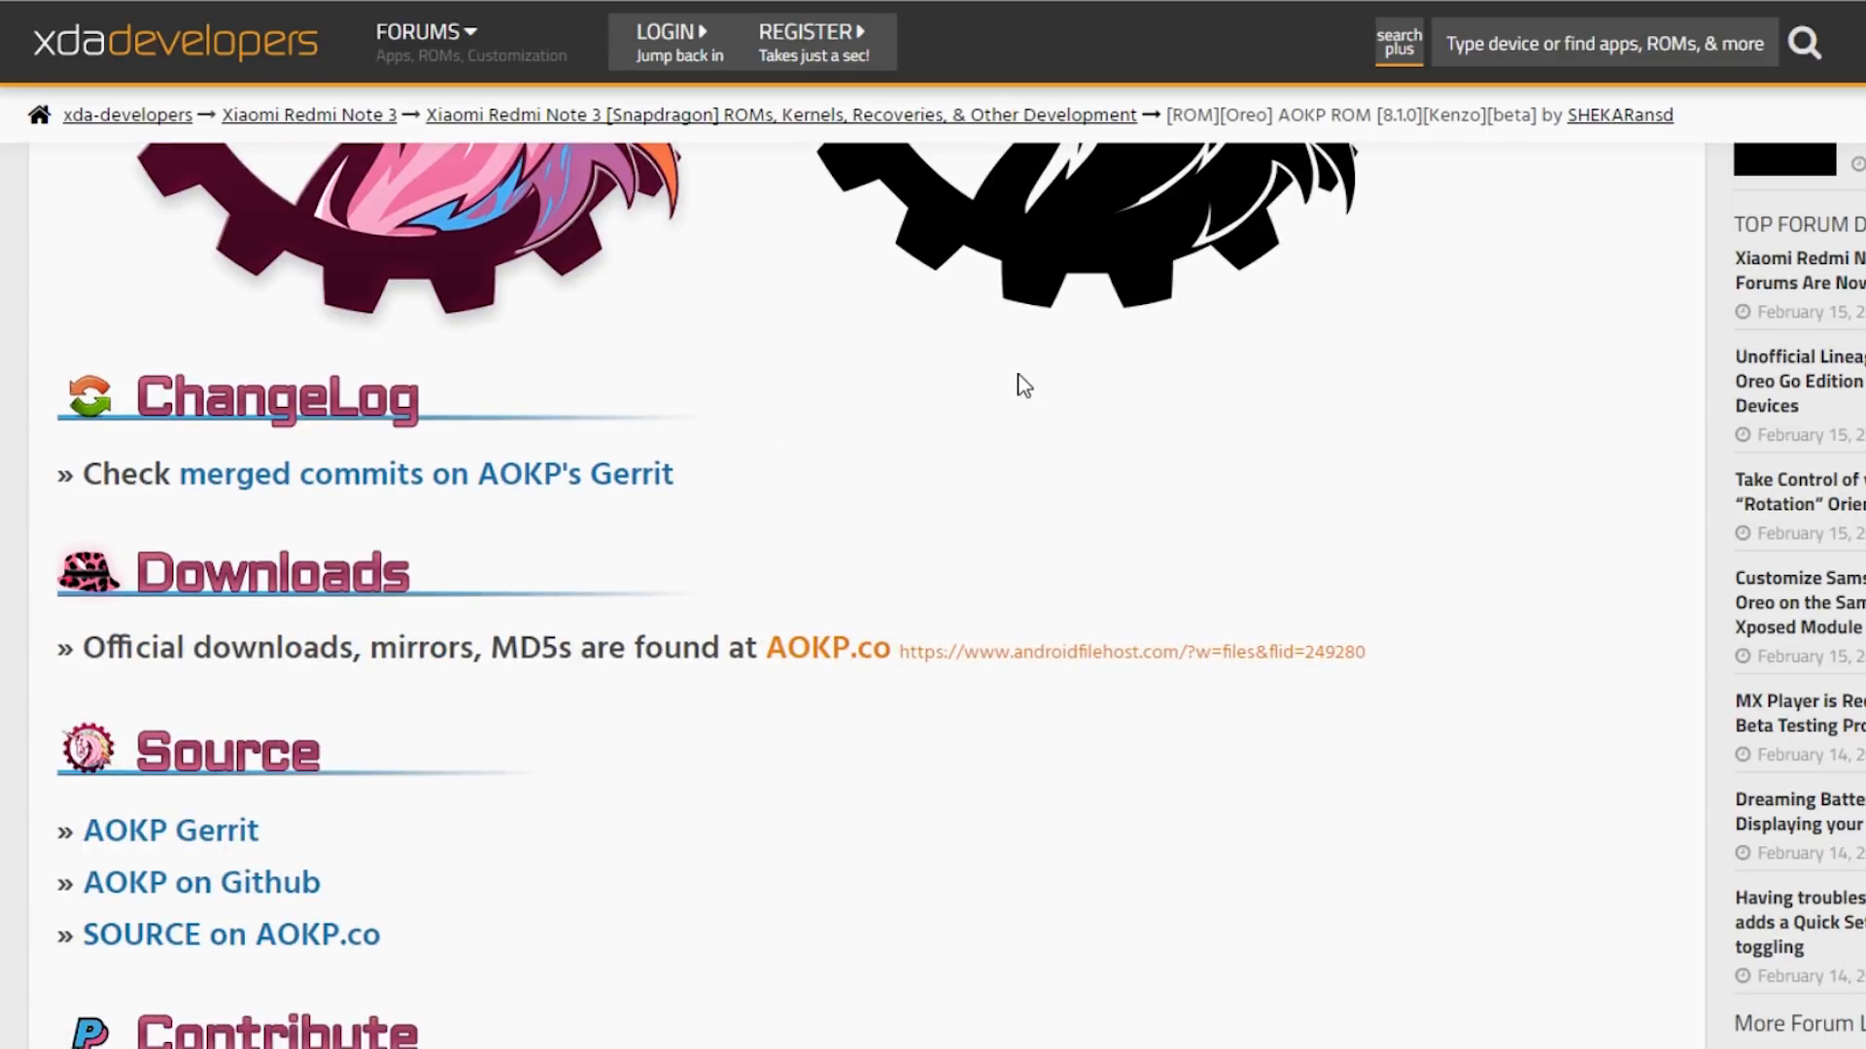